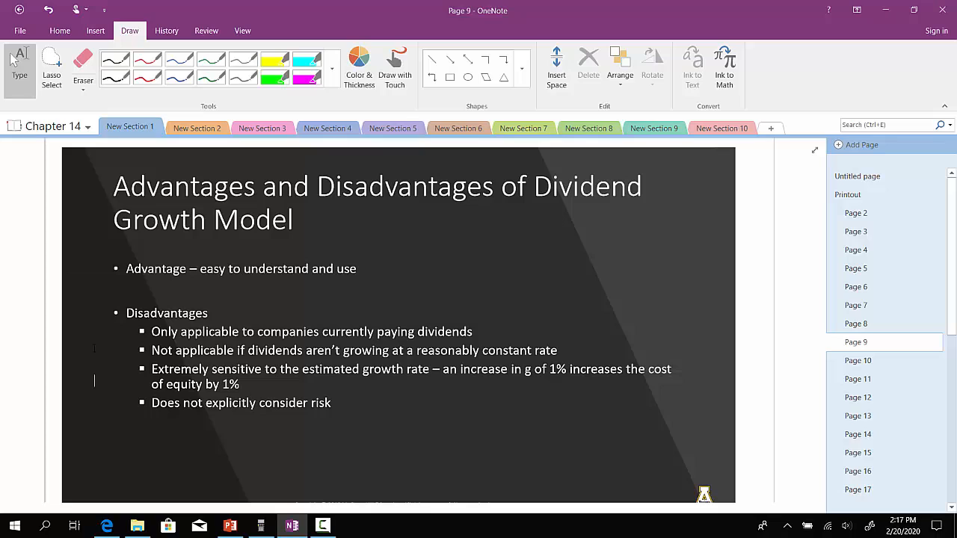
Circle the 'Extremely sensitive to the estimated growth rate' bullet with the pen.
left_click_drag(150, 351, 138, 381)
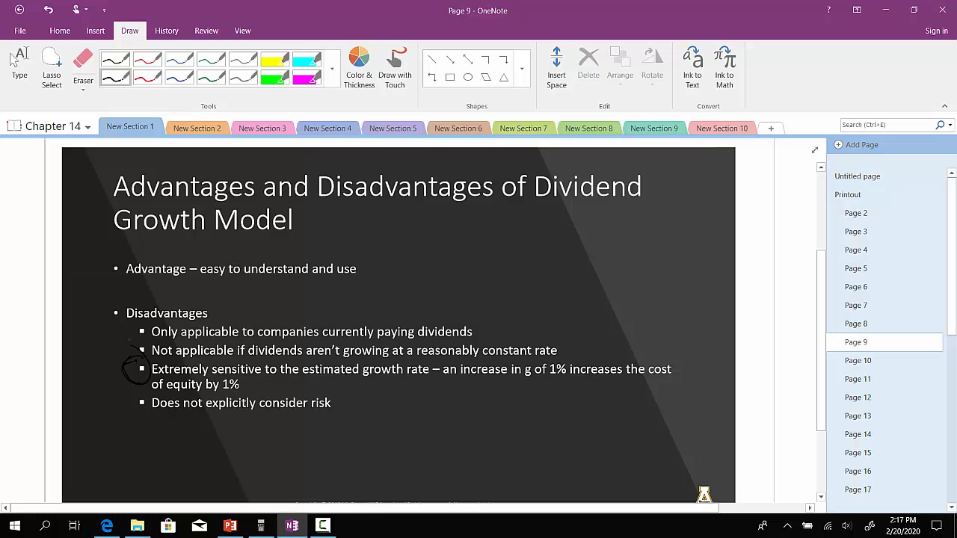
left_click(60, 30)
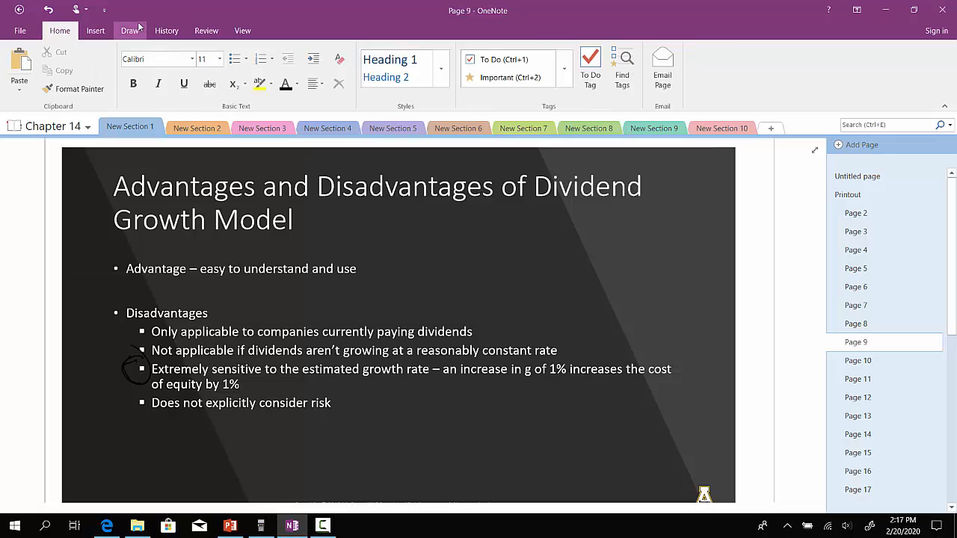
left_click(129, 30)
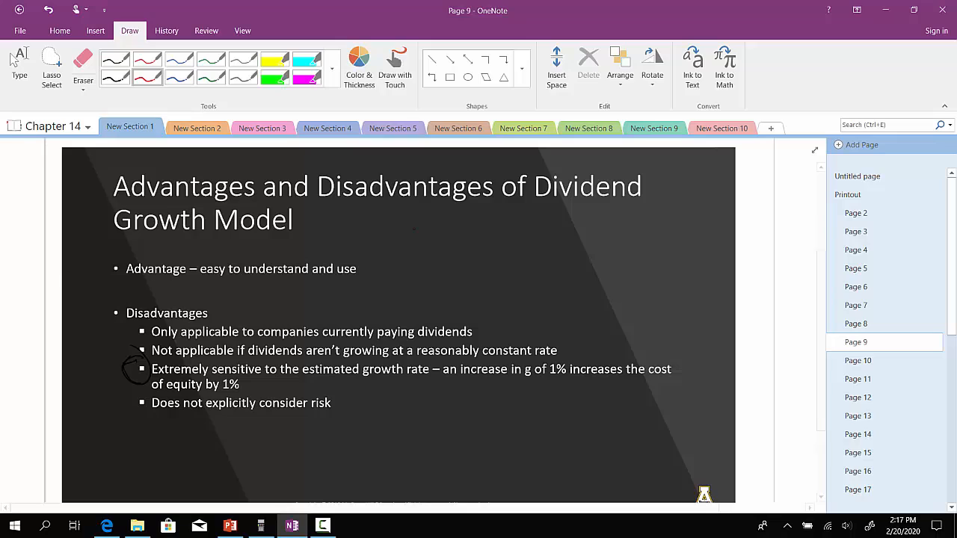
left_click_drag(381, 224, 505, 314)
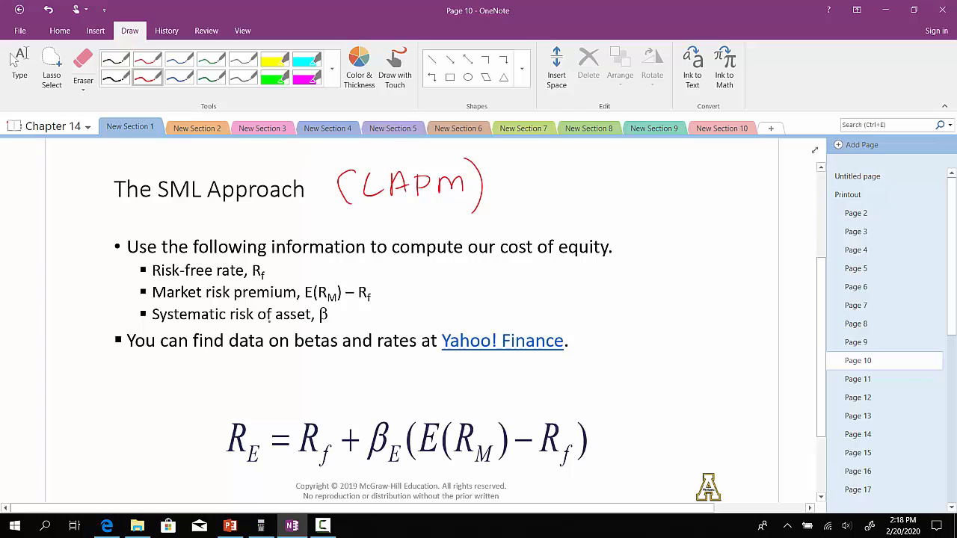
Write '(CAPM)' in red ink beside the SML Approach title.
left_click_drag(224, 403, 232, 478)
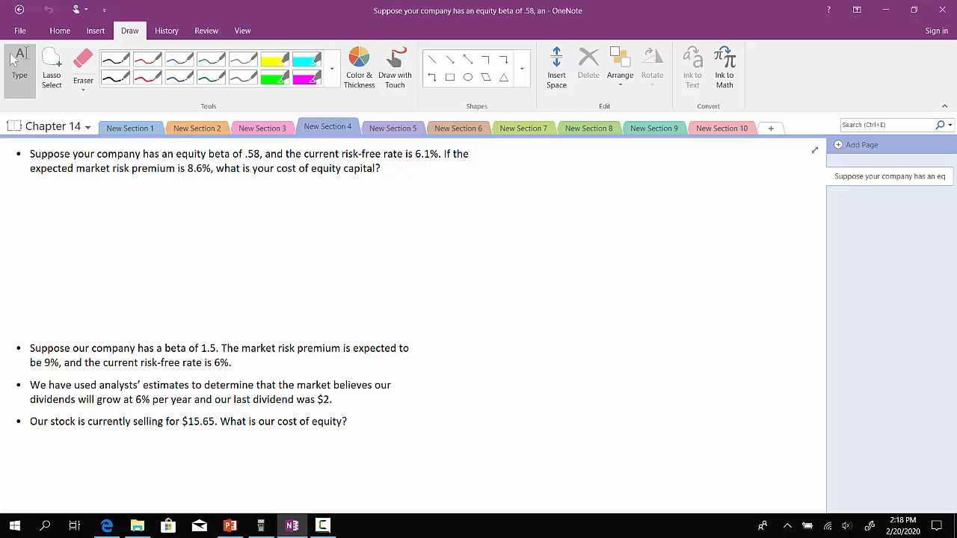
Handwrite r_e = r_f + (R_pm)β and underline the market risk premium in the question.
left_click_drag(53, 195, 177, 231)
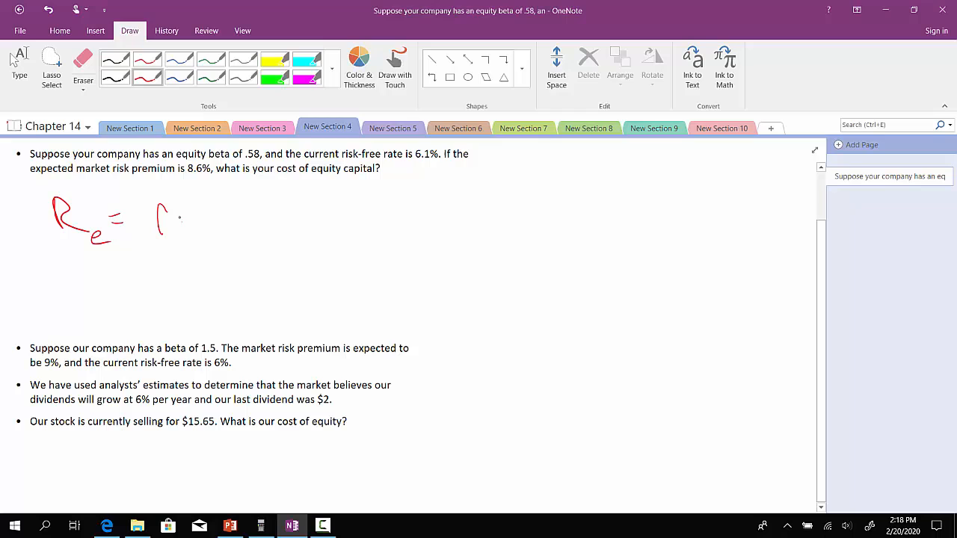
left_click_drag(157, 217, 257, 224)
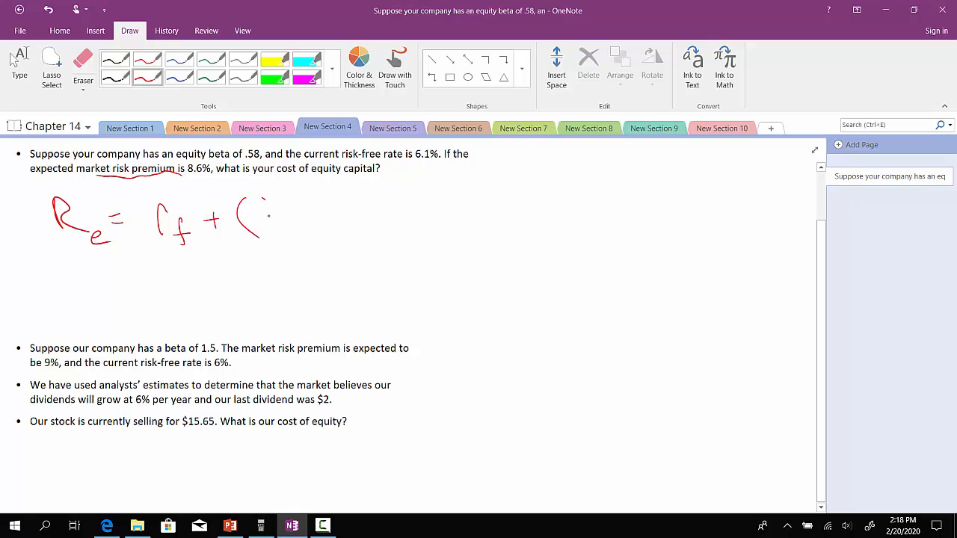
left_click_drag(254, 217, 374, 224)
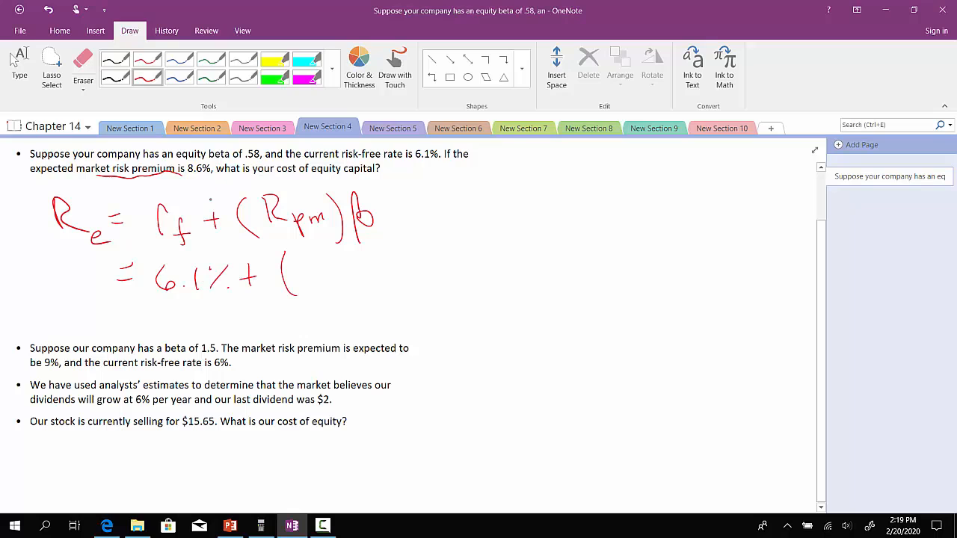
Substitute the values as 6.1% + (8.6%)0.58 = ready for the calculator.
left_click_drag(299, 277, 404, 281)
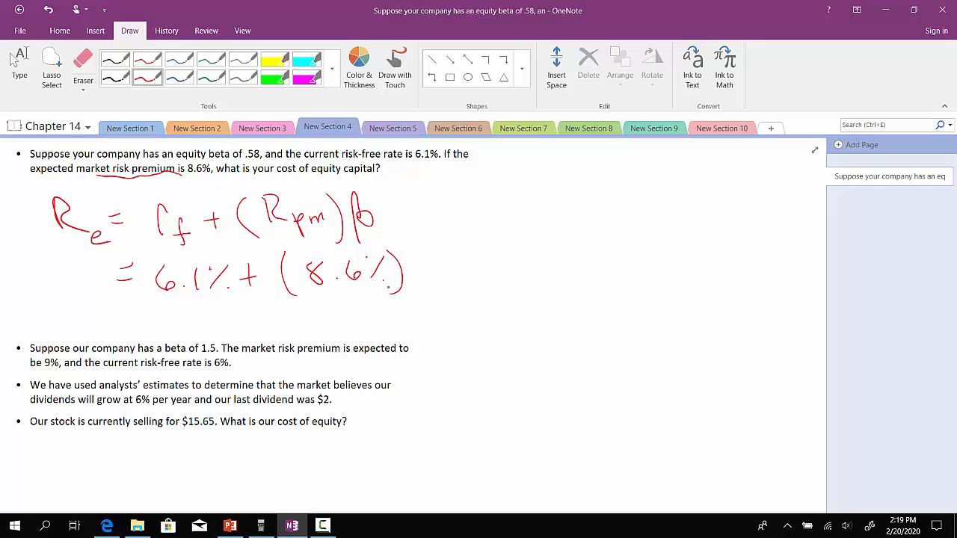
left_click_drag(406, 257, 431, 281)
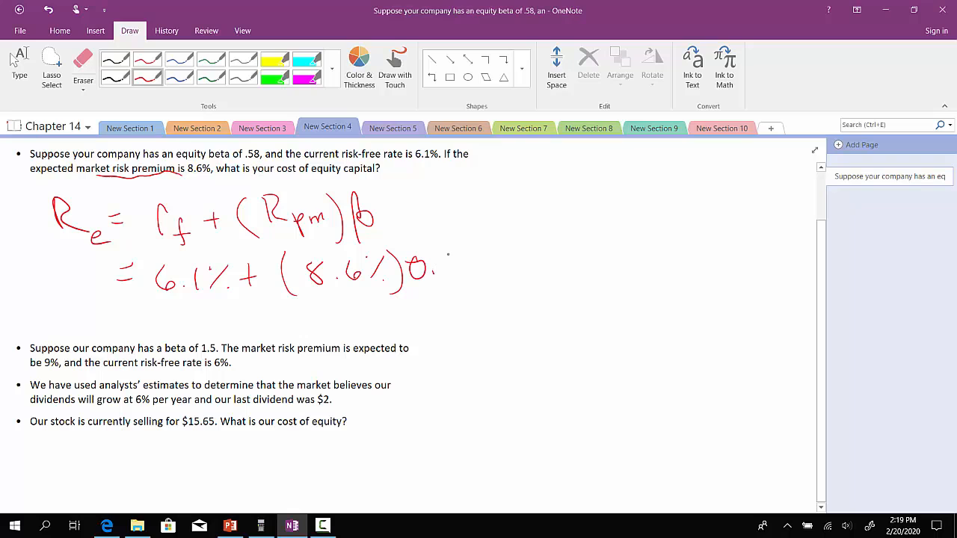
left_click(260, 526)
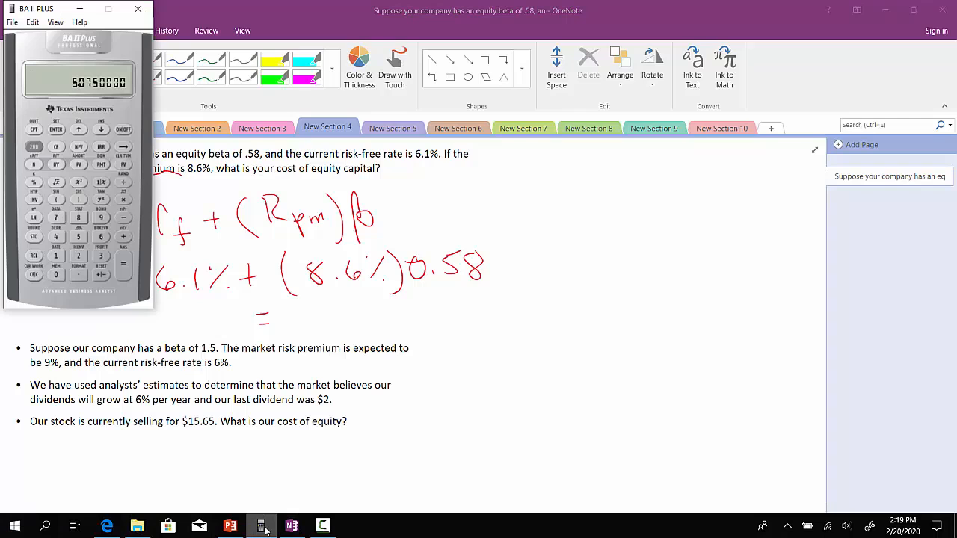
left_click(122, 201)
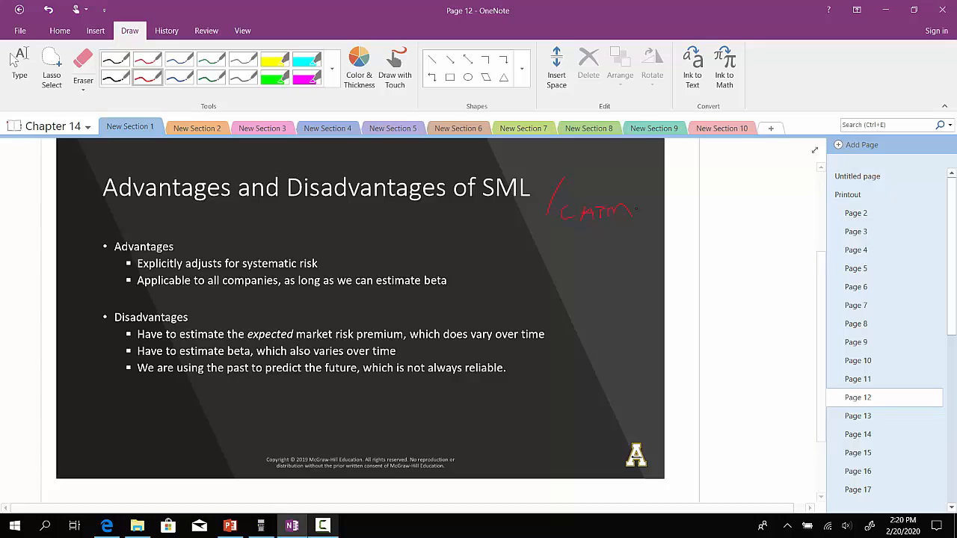
Underline beta, the expected market risk premium and predicting from the past on the SML slide.
left_click_drag(417, 290, 454, 293)
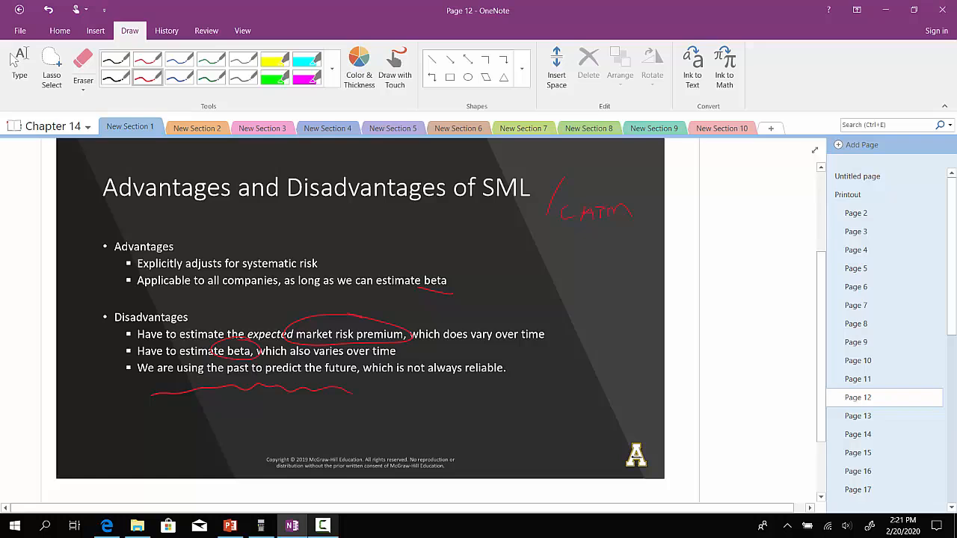
left_click(327, 129)
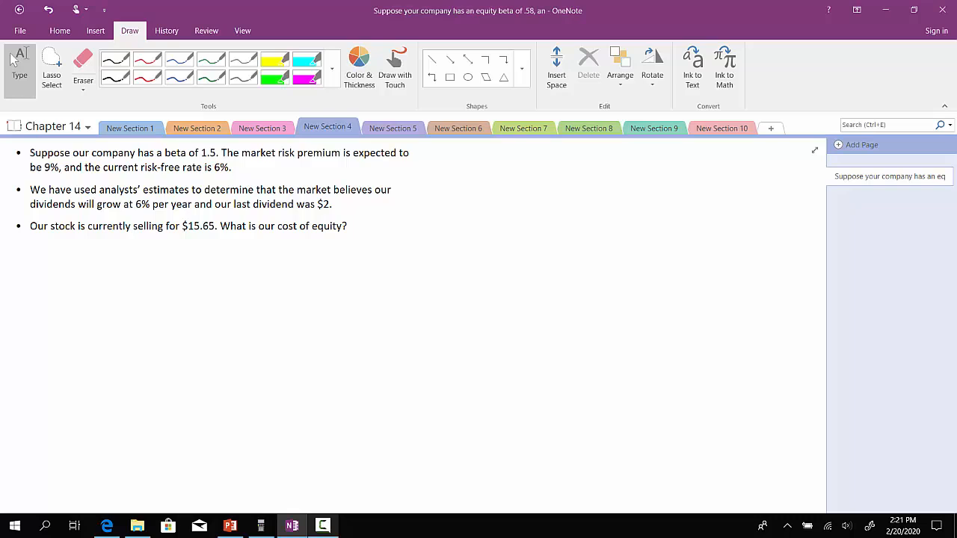
Start marking up the beta 1.5, 6% growth, $15.65 stock problem in red ink.
left_click_drag(446, 191, 464, 236)
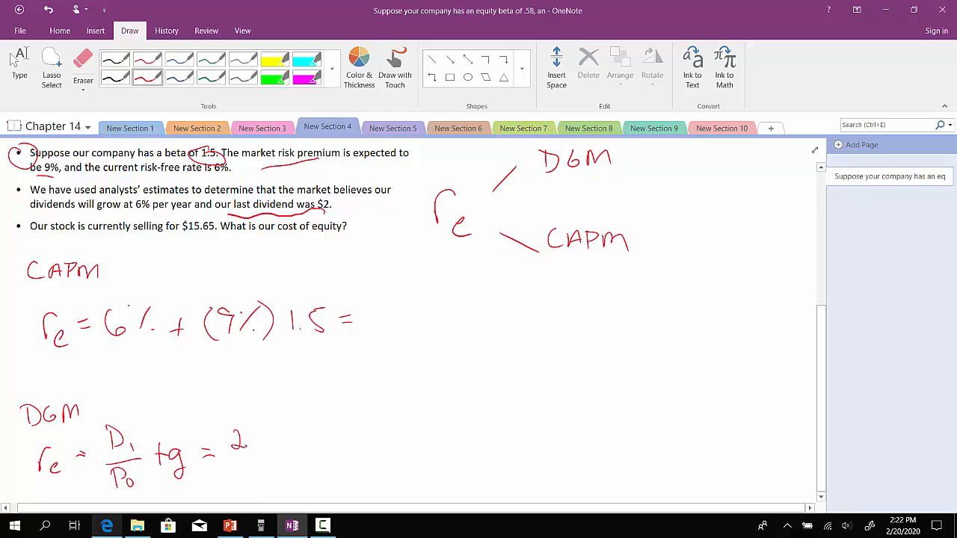
Write the DGM line as 2.00(1.06)/15.65 + 0.06 =, underlining the $15.65 price.
left_click_drag(239, 437, 366, 437)
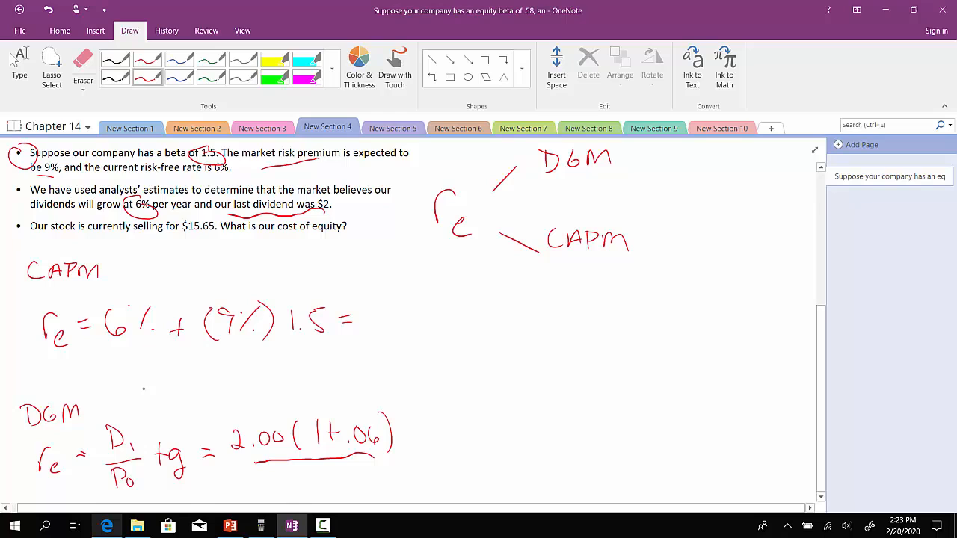
left_click_drag(396, 418, 356, 486)
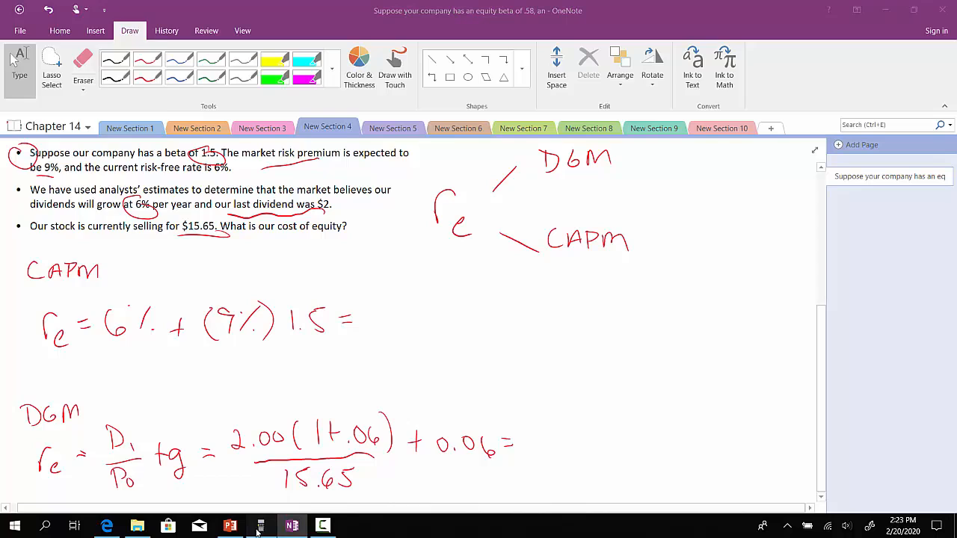
Compute and ink '= 19.50%' for CAPM and '= 19.55%' for the DGM.
left_click(260, 527)
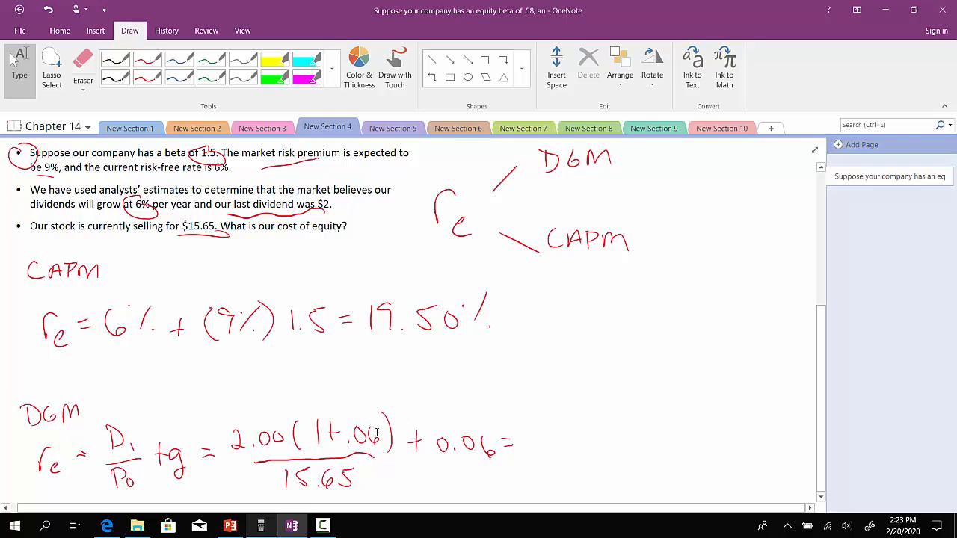
left_click(260, 526)
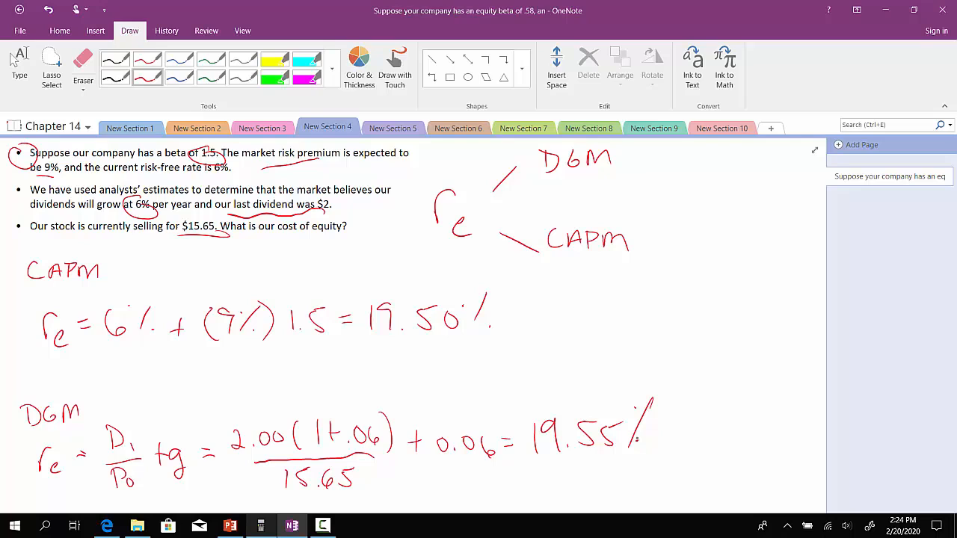
left_click_drag(571, 341, 559, 366)
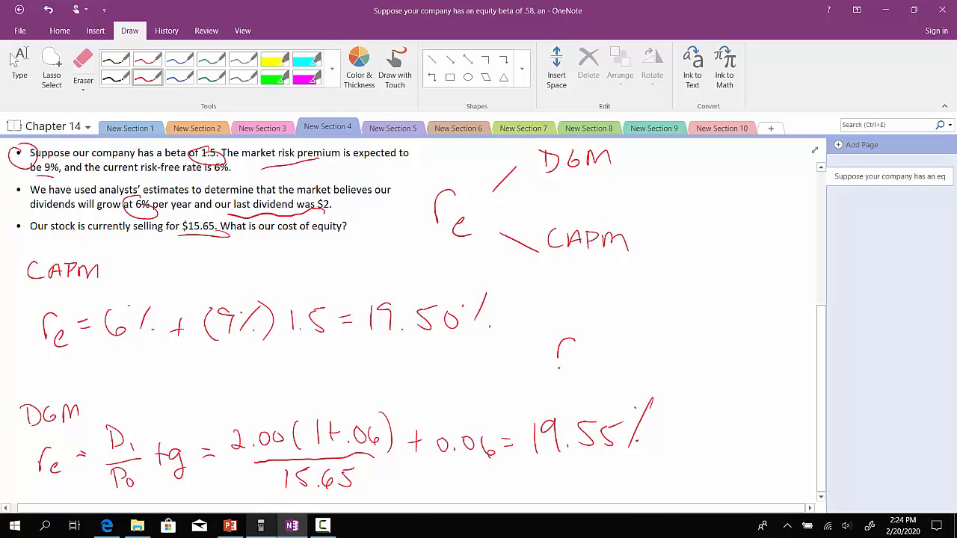
Write r_e = 19.525% as the average of the two methods.
left_click_drag(553, 356, 763, 351)
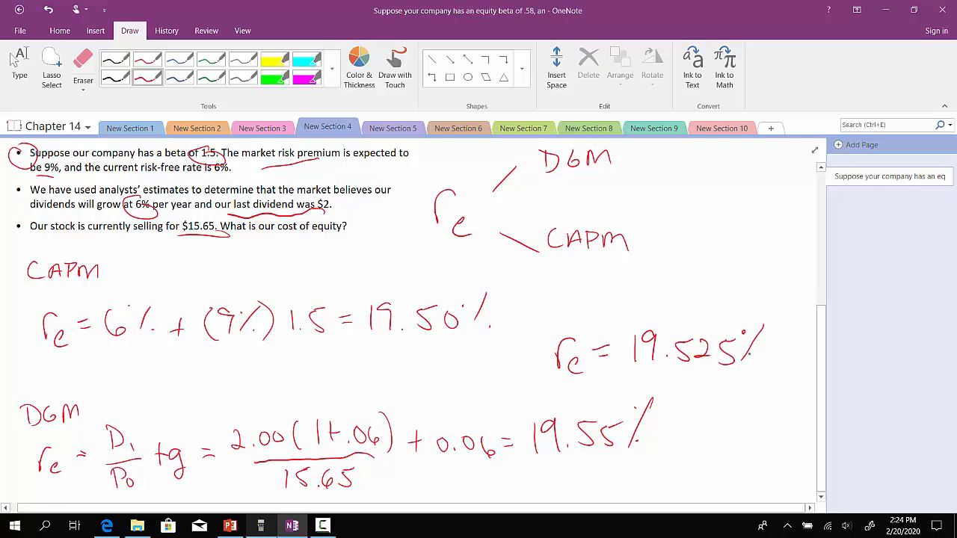